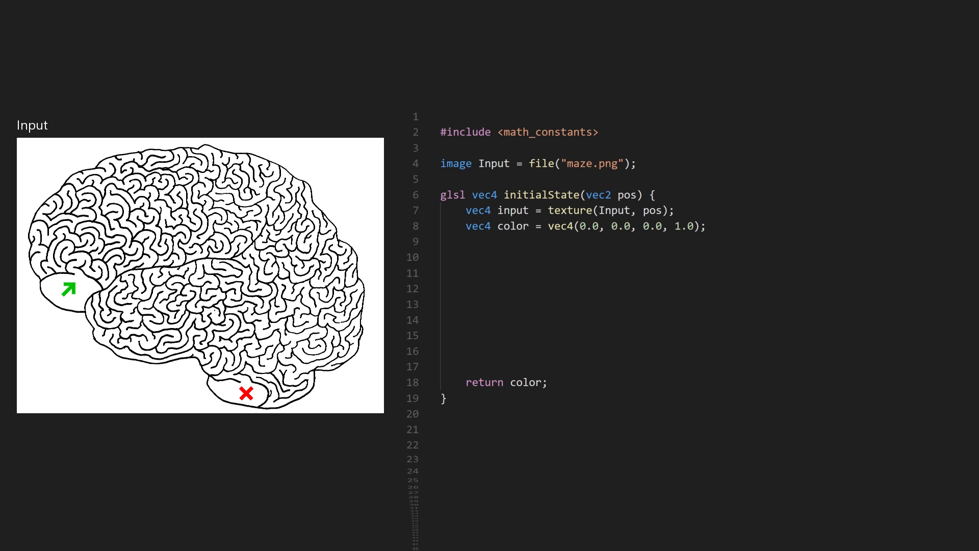
{"action": "type", "text": "// Detect starting point"}
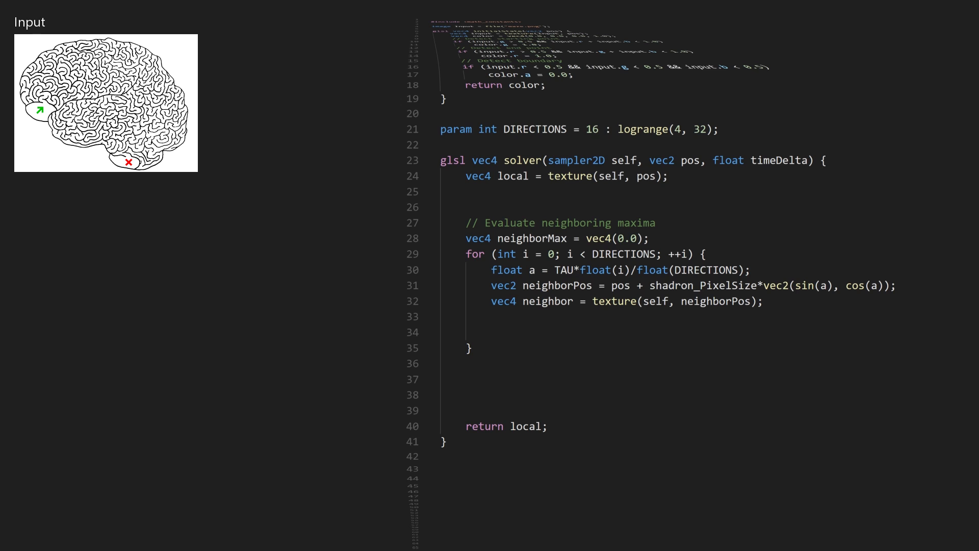
{"action": "type", "text": "neighbor.rgb *= neighbor.a;"}
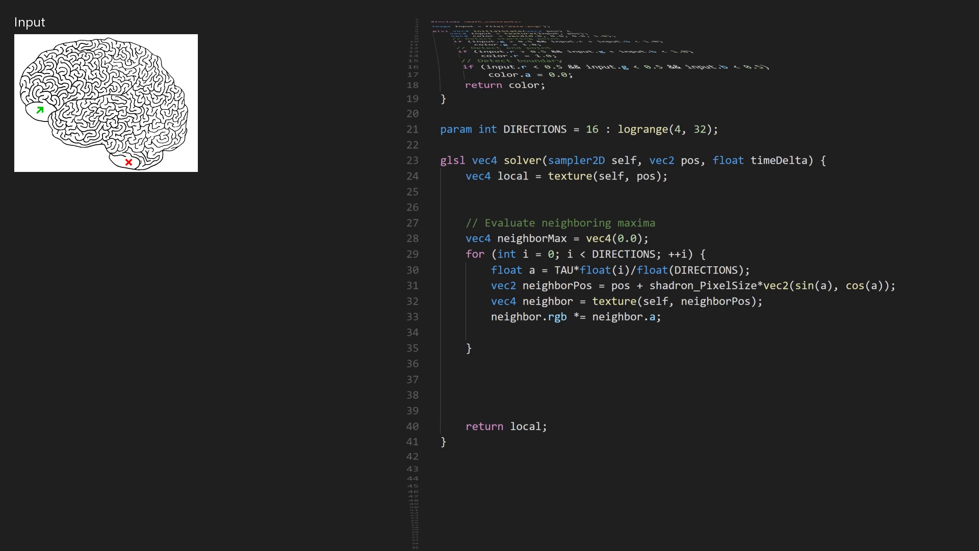
{"action": "type", "text": "neighborMax = max(neighborMax, neighbor);"}
{"action": "type", "text": "feedback Solver = glsl(solver, sizeof(Input"}
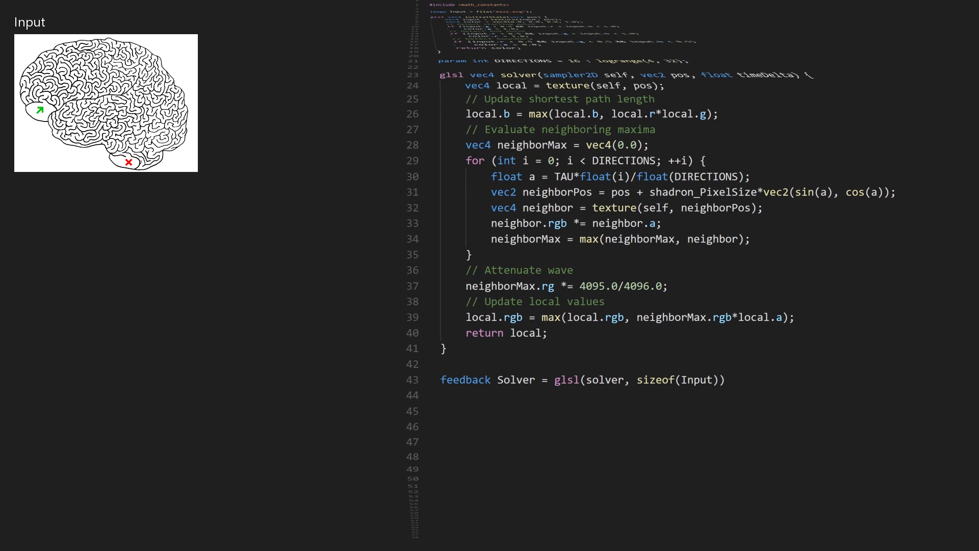
{"action": "type", "text": ":"}
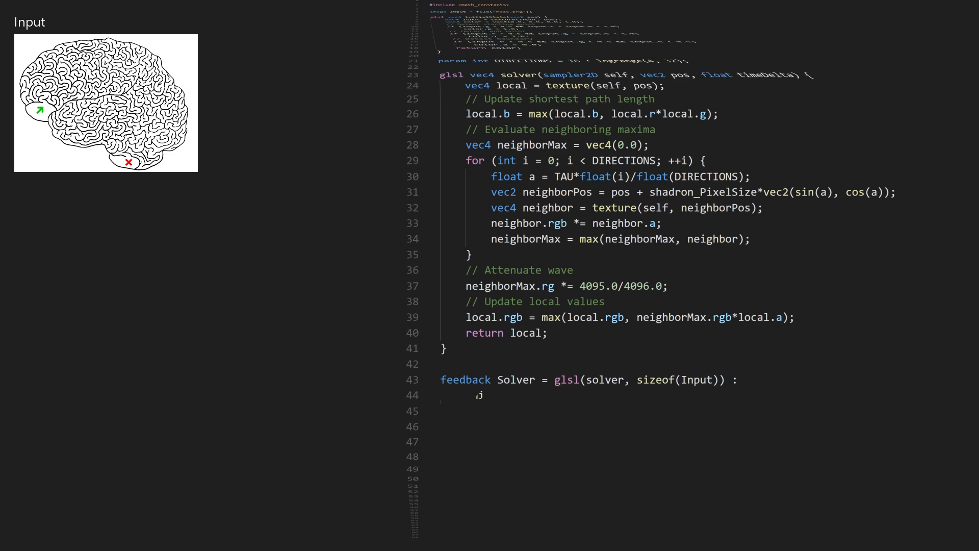
{"action": "type", "text": "initialize(initialState),"}
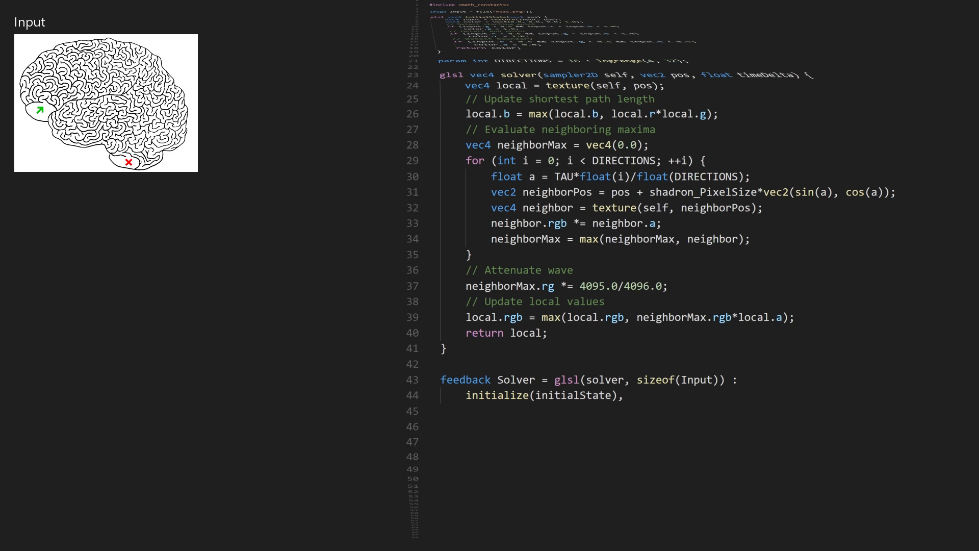
{"action": "type", "text": "full_range(true),"}
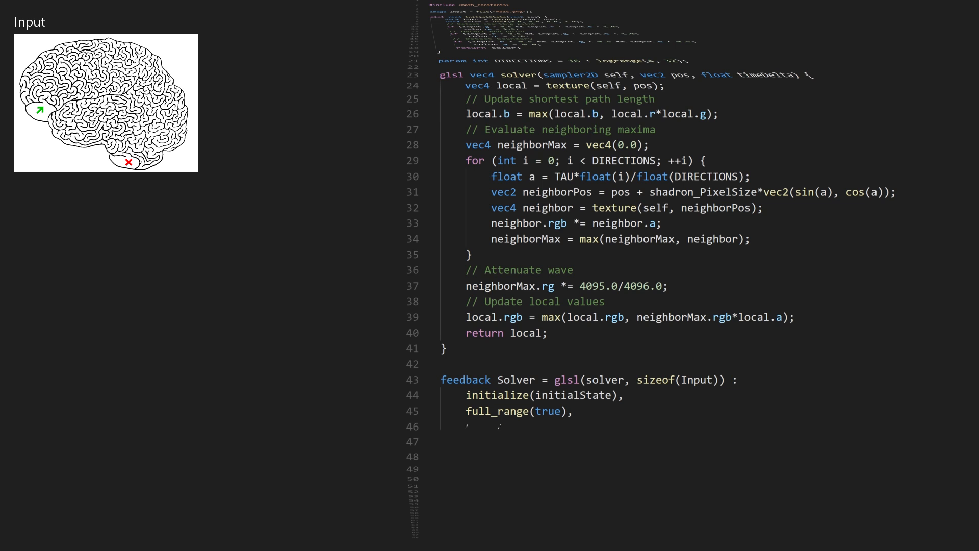
{"action": "type", "text": "update_rate(1024);"}
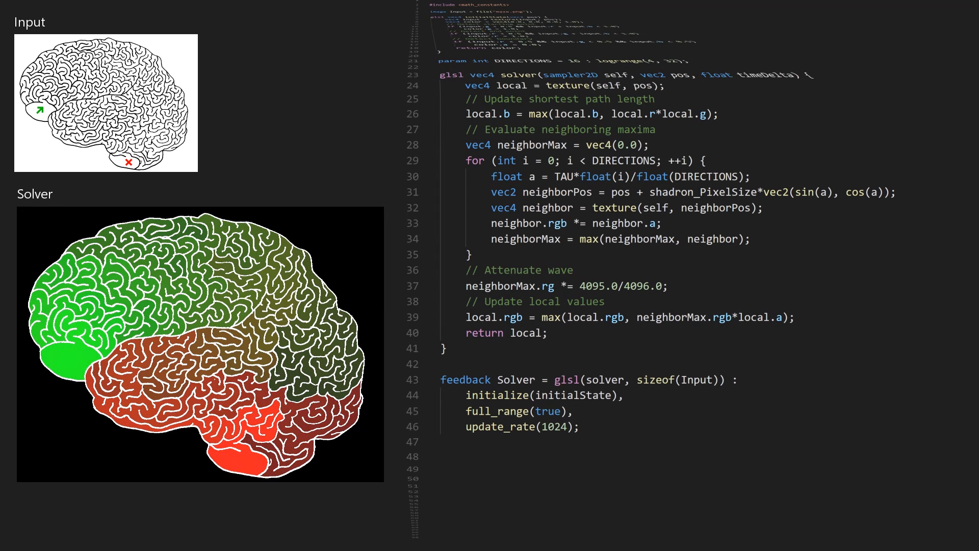
{"action": "scroll", "scroll_direction": "down", "scroll_amount": 3}
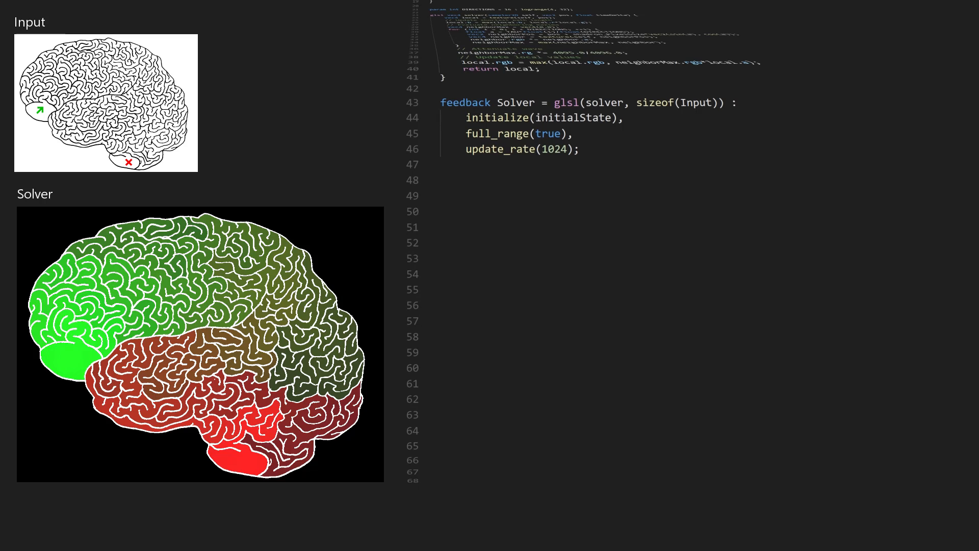